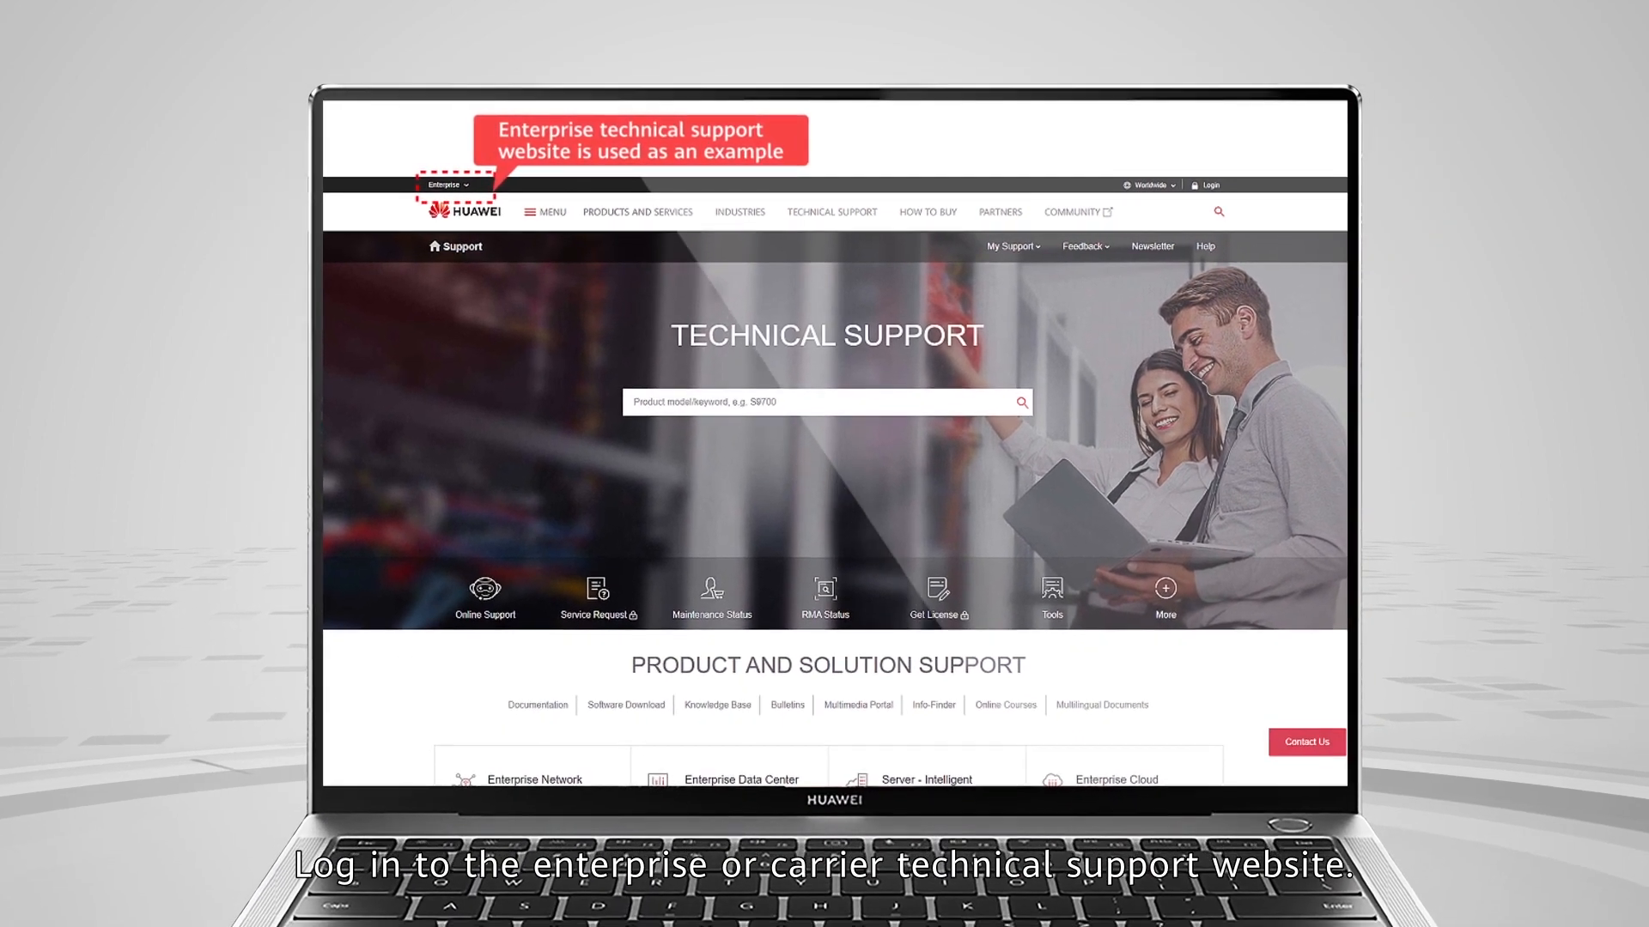
- Search for CloudEngine 16800 and open its product page from the suggestions
click(826, 402)
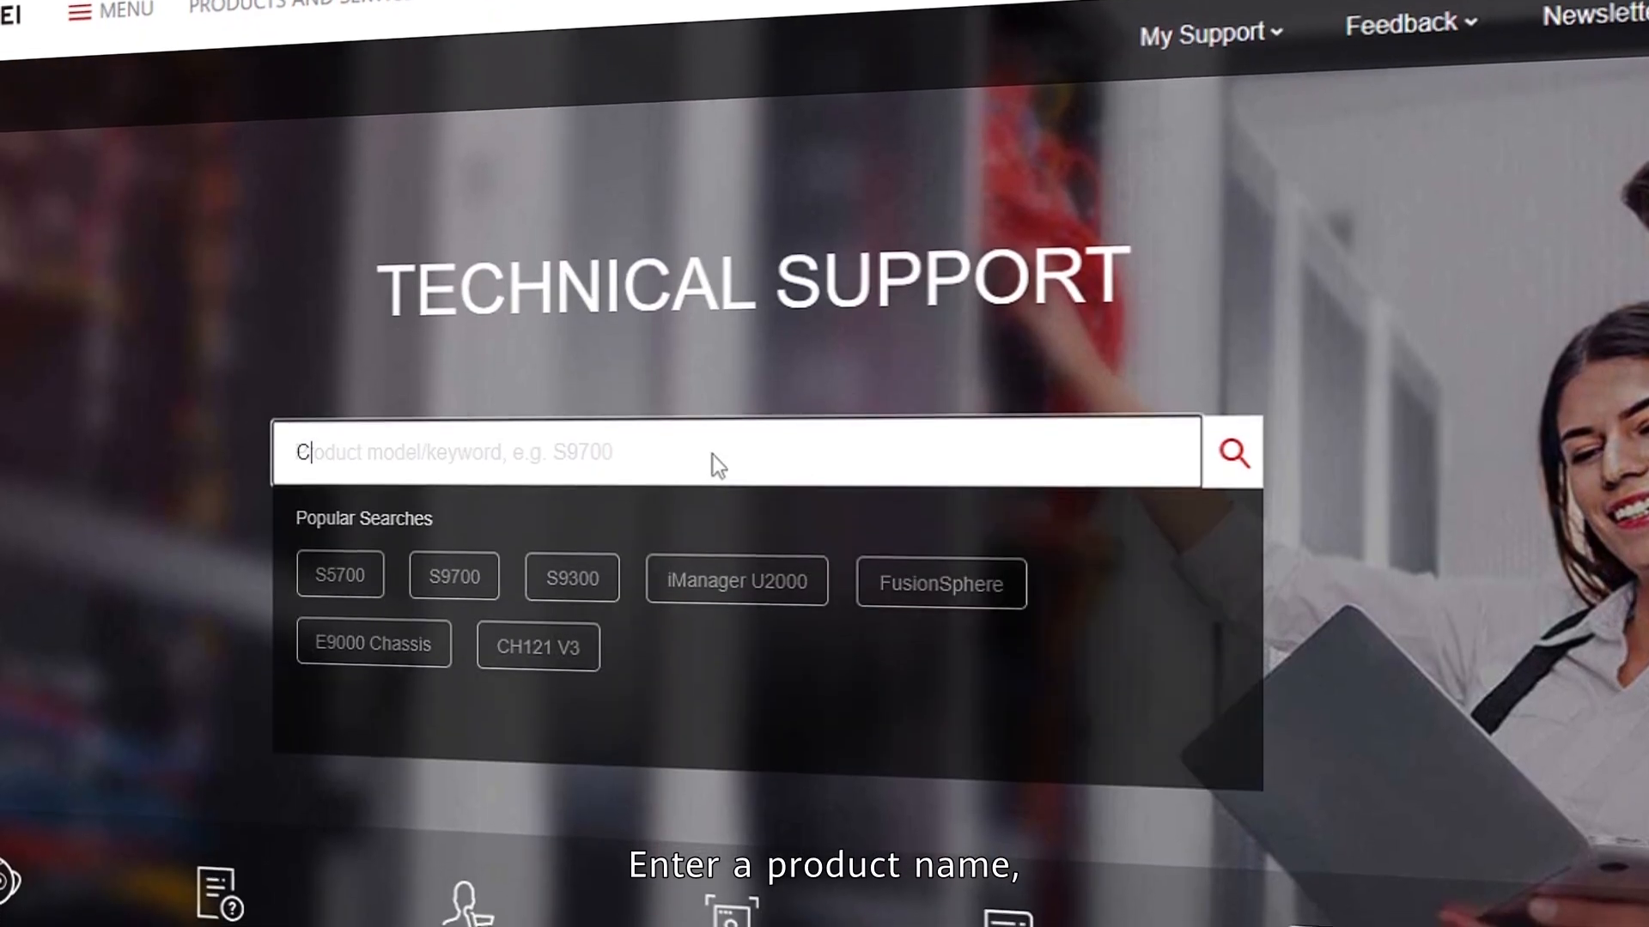
text(loudEngine 16800)
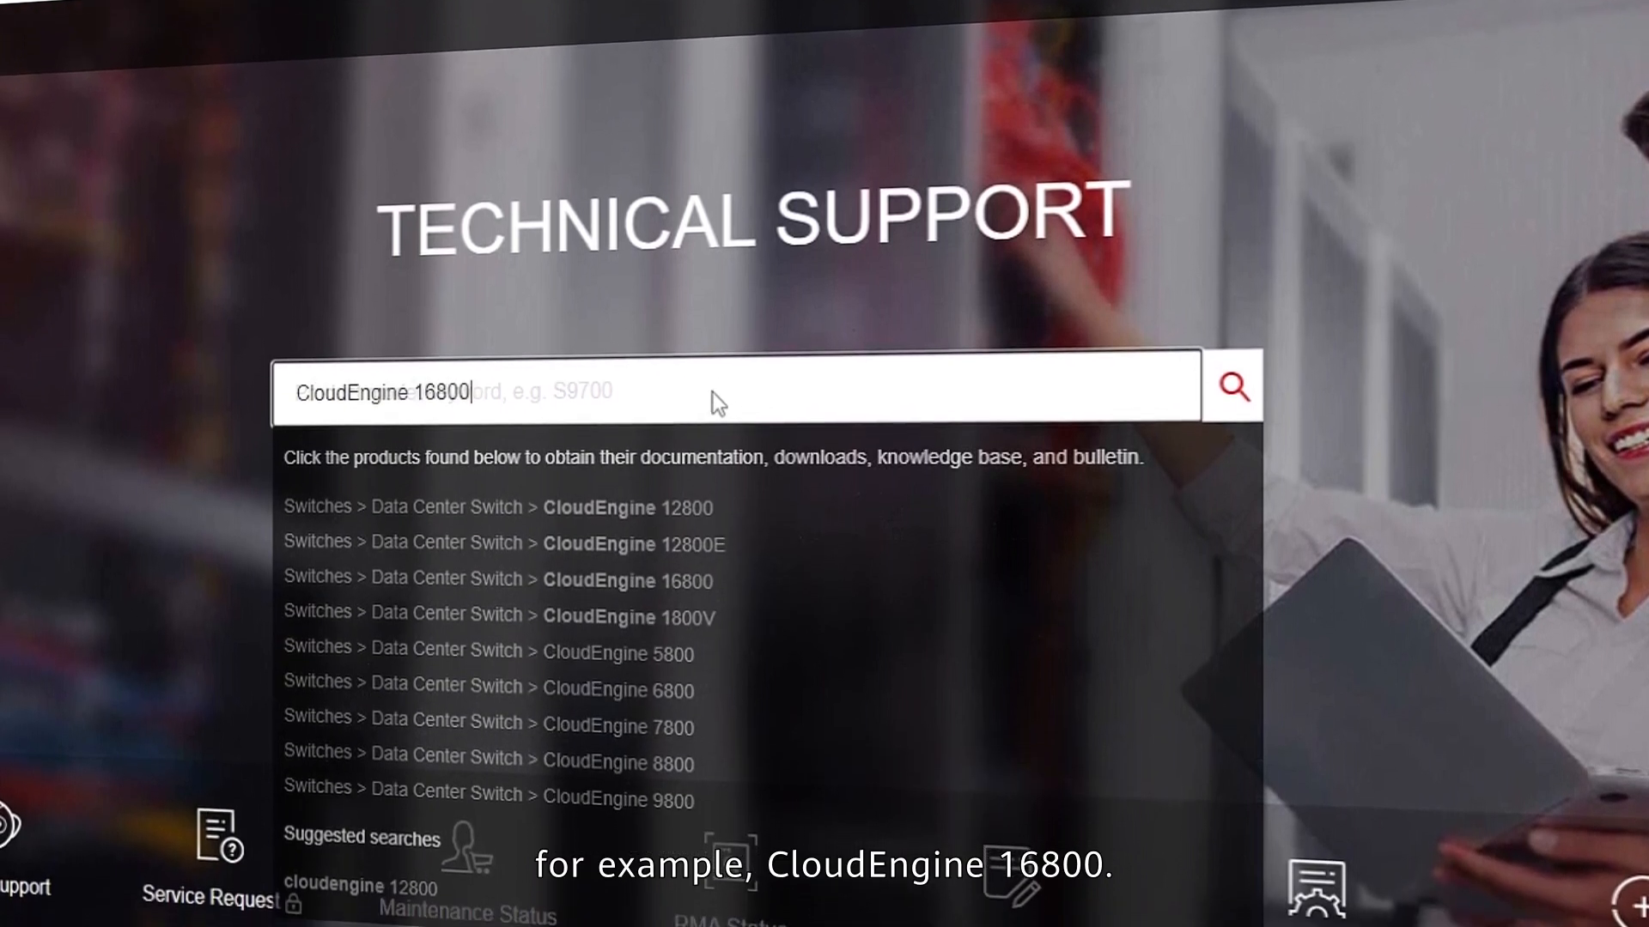
click(625, 580)
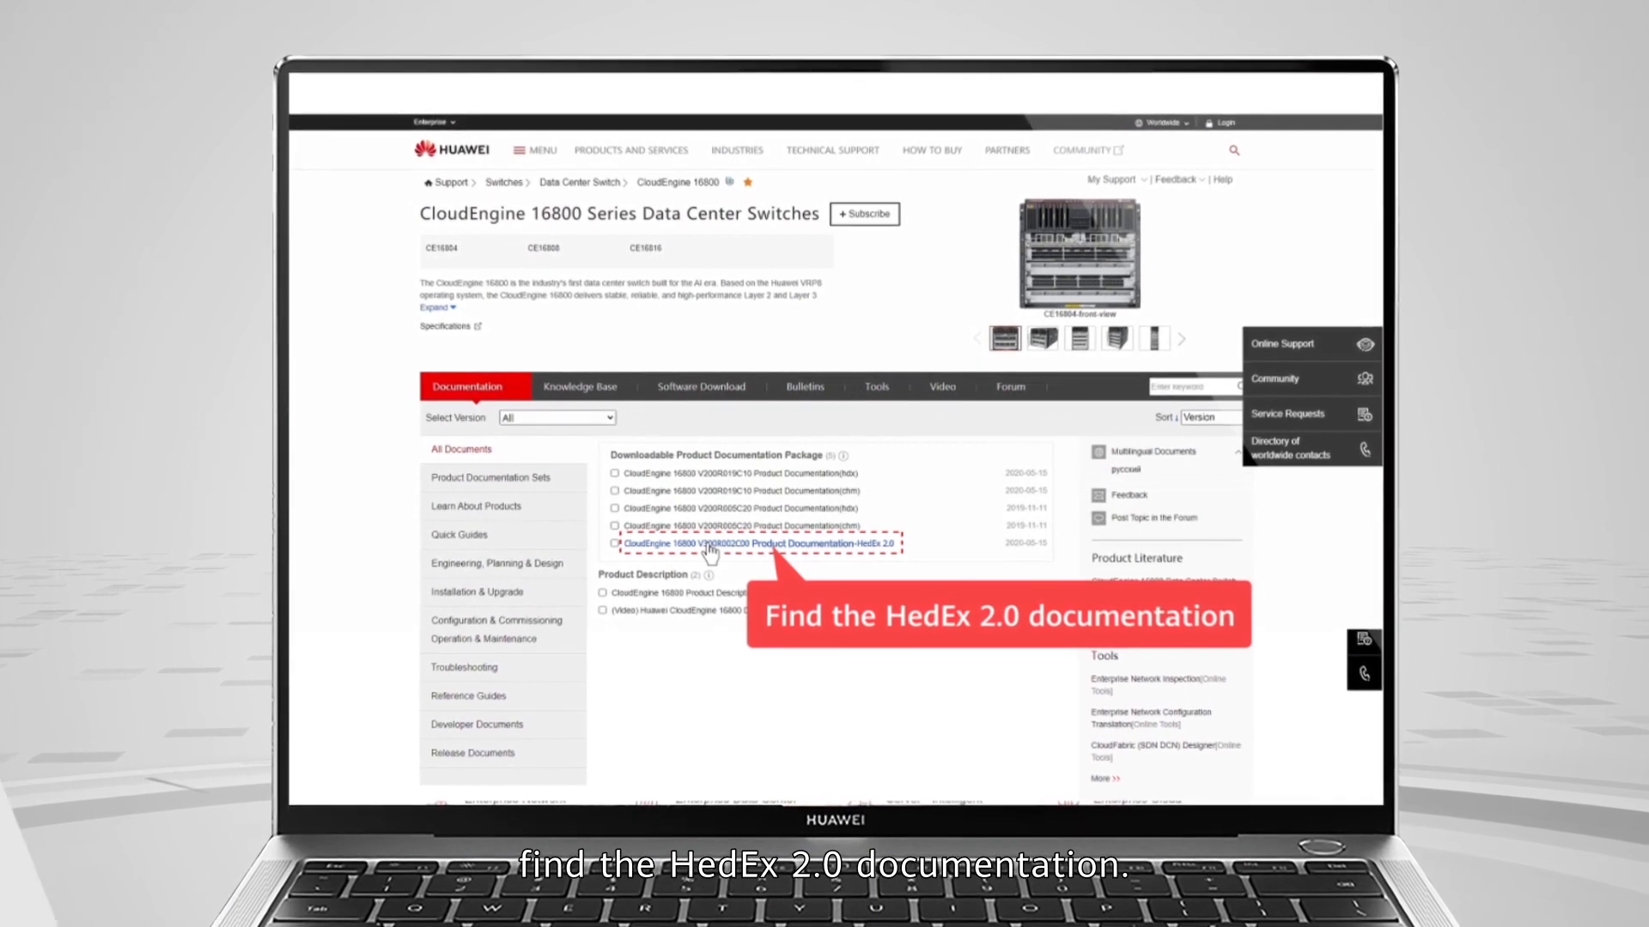
- Open the CloudEngine 16800 V300R020C00 Product Documentation in HedEx 2.0 format
click(759, 543)
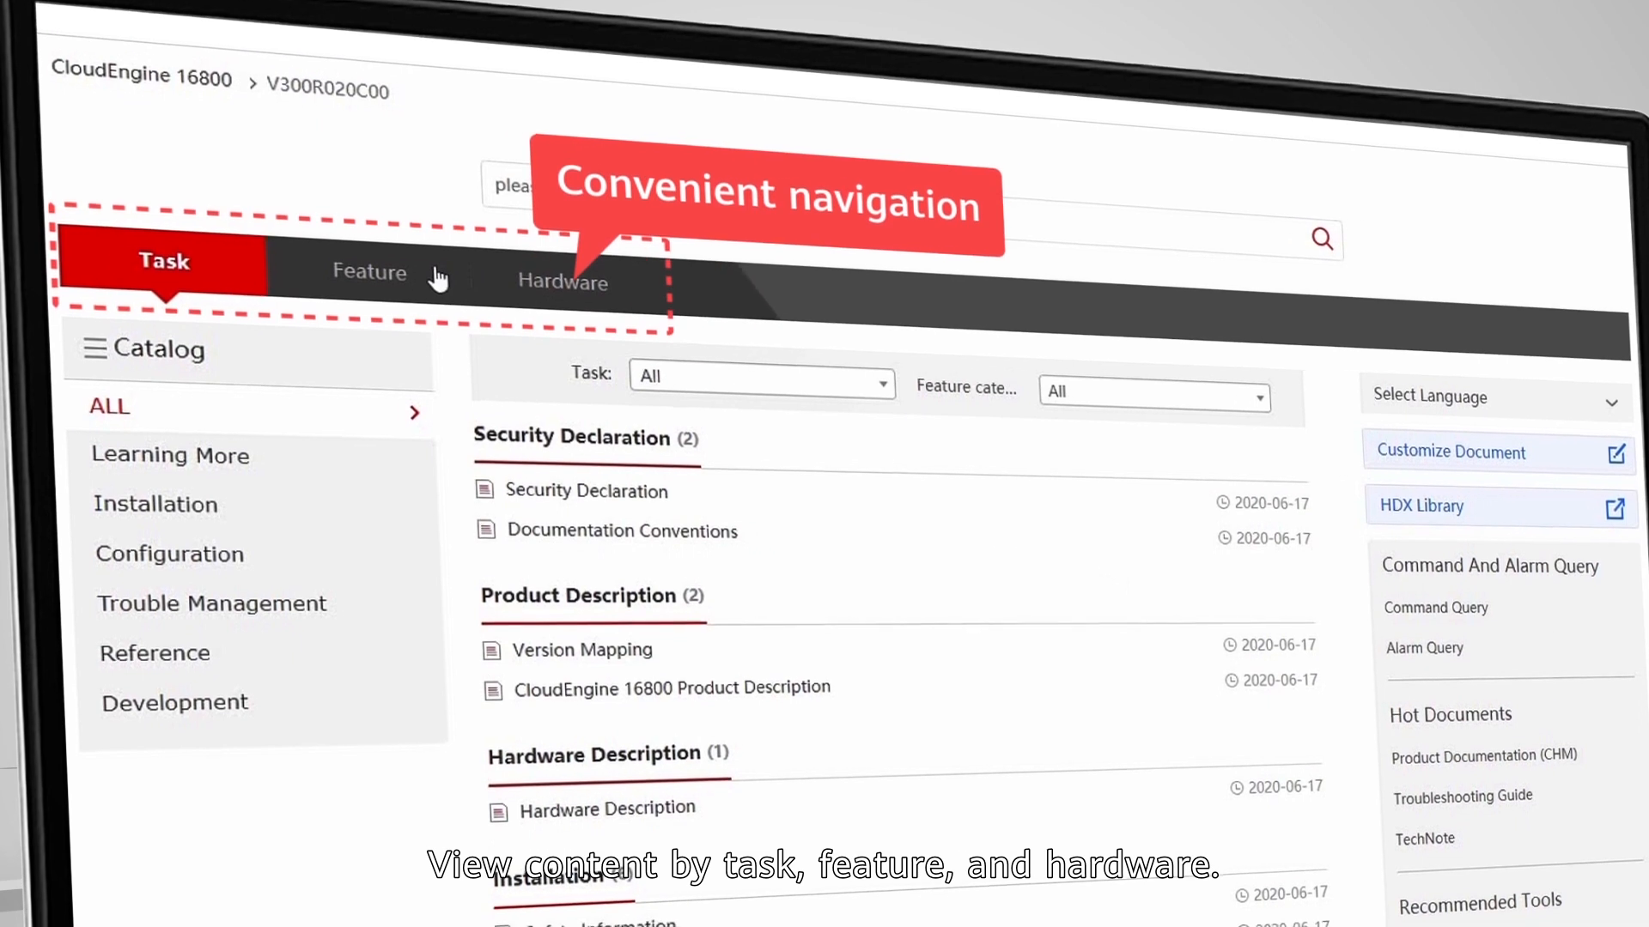
- Browse topics by hardware, task and feature, then filter the feature list to Interface Management
click(564, 280)
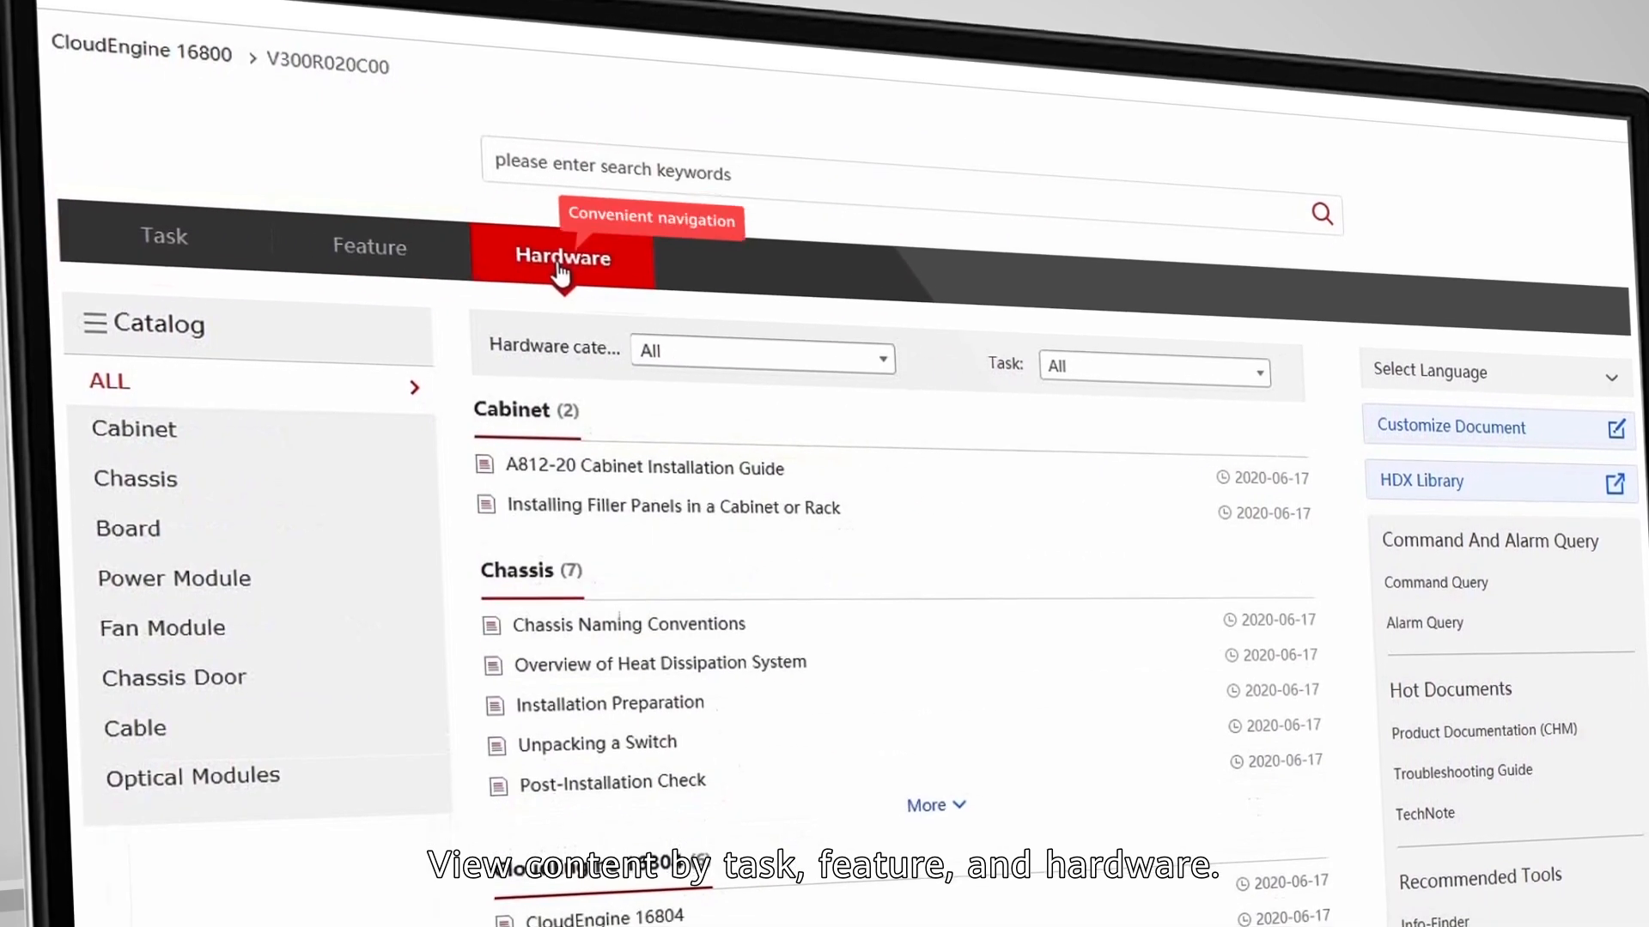
click(165, 237)
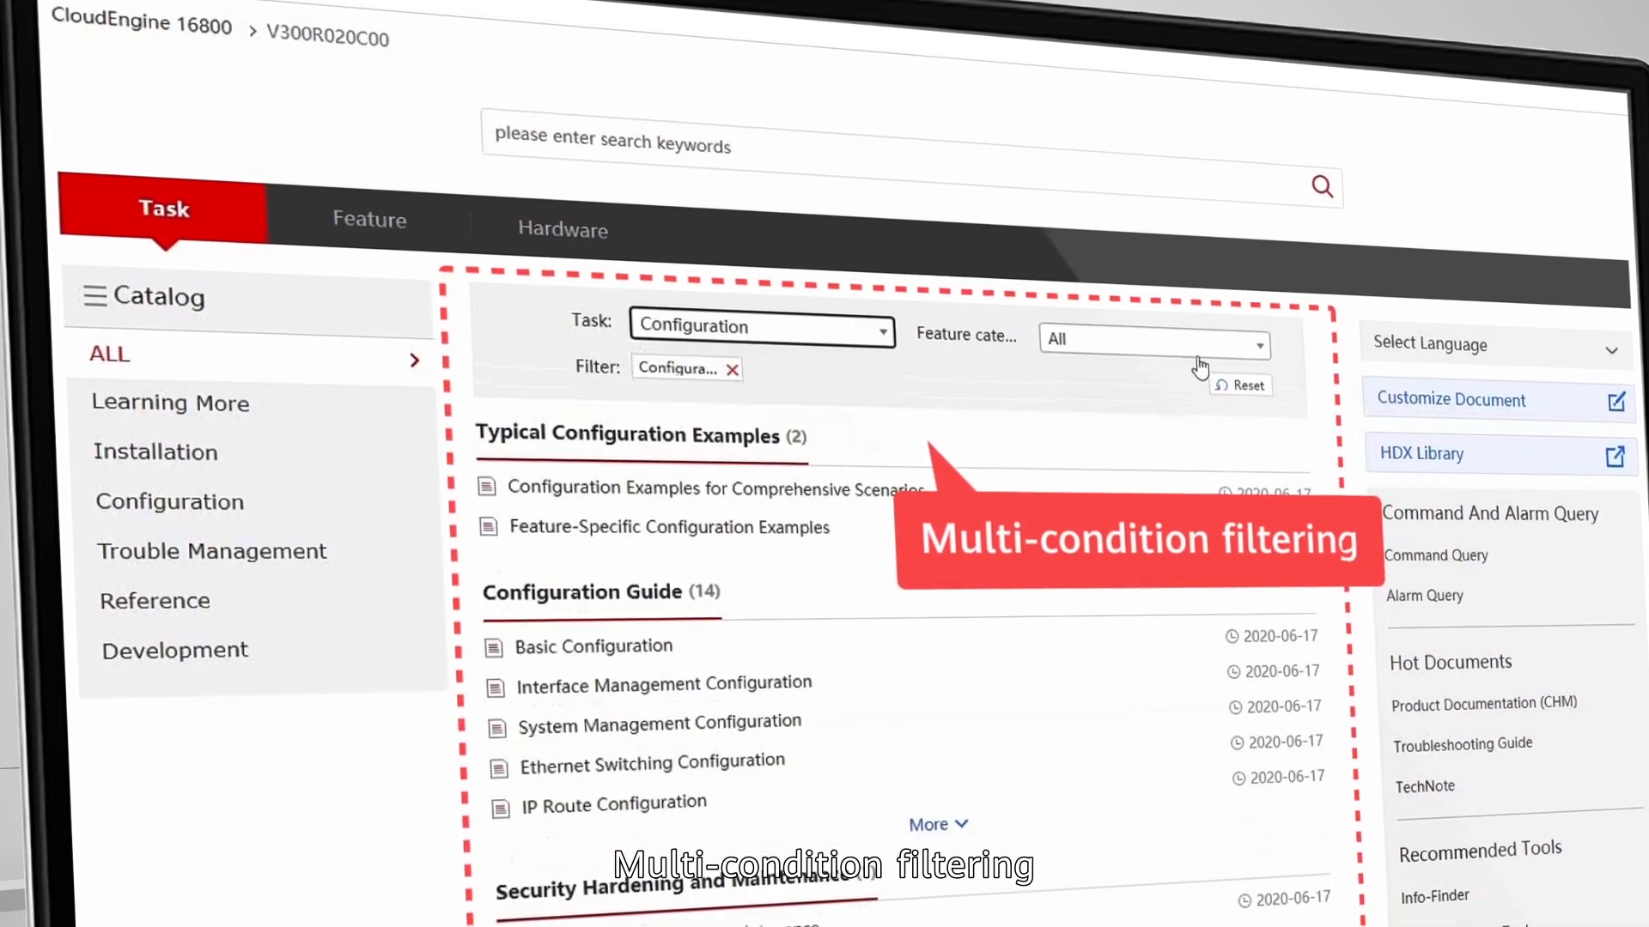
click(369, 219)
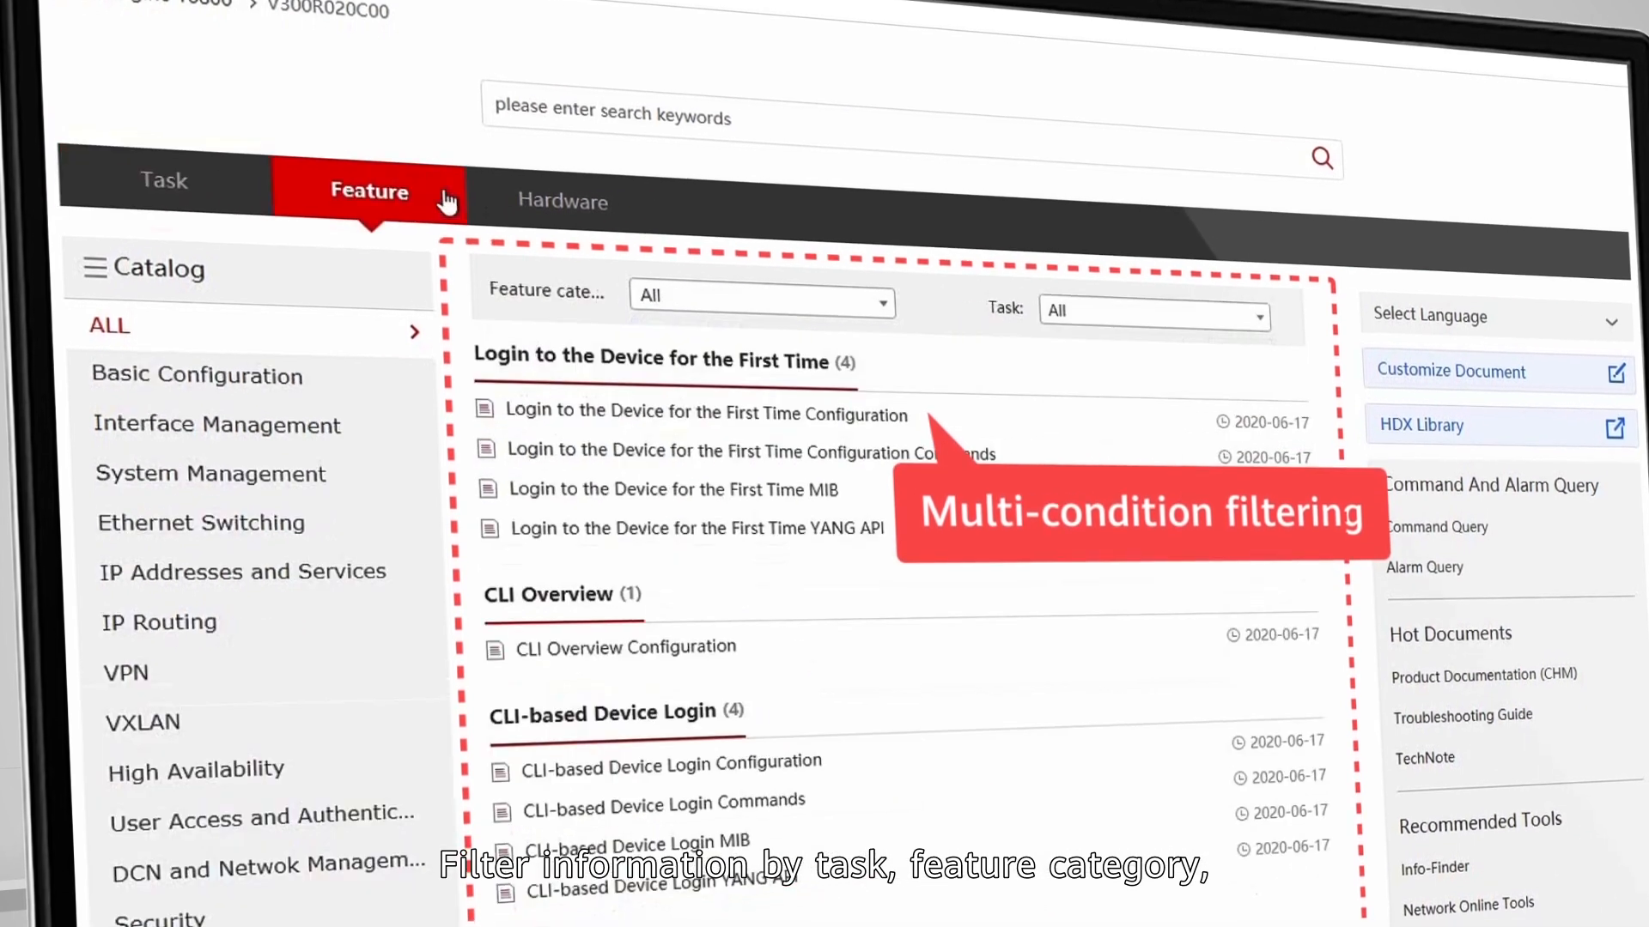
click(759, 294)
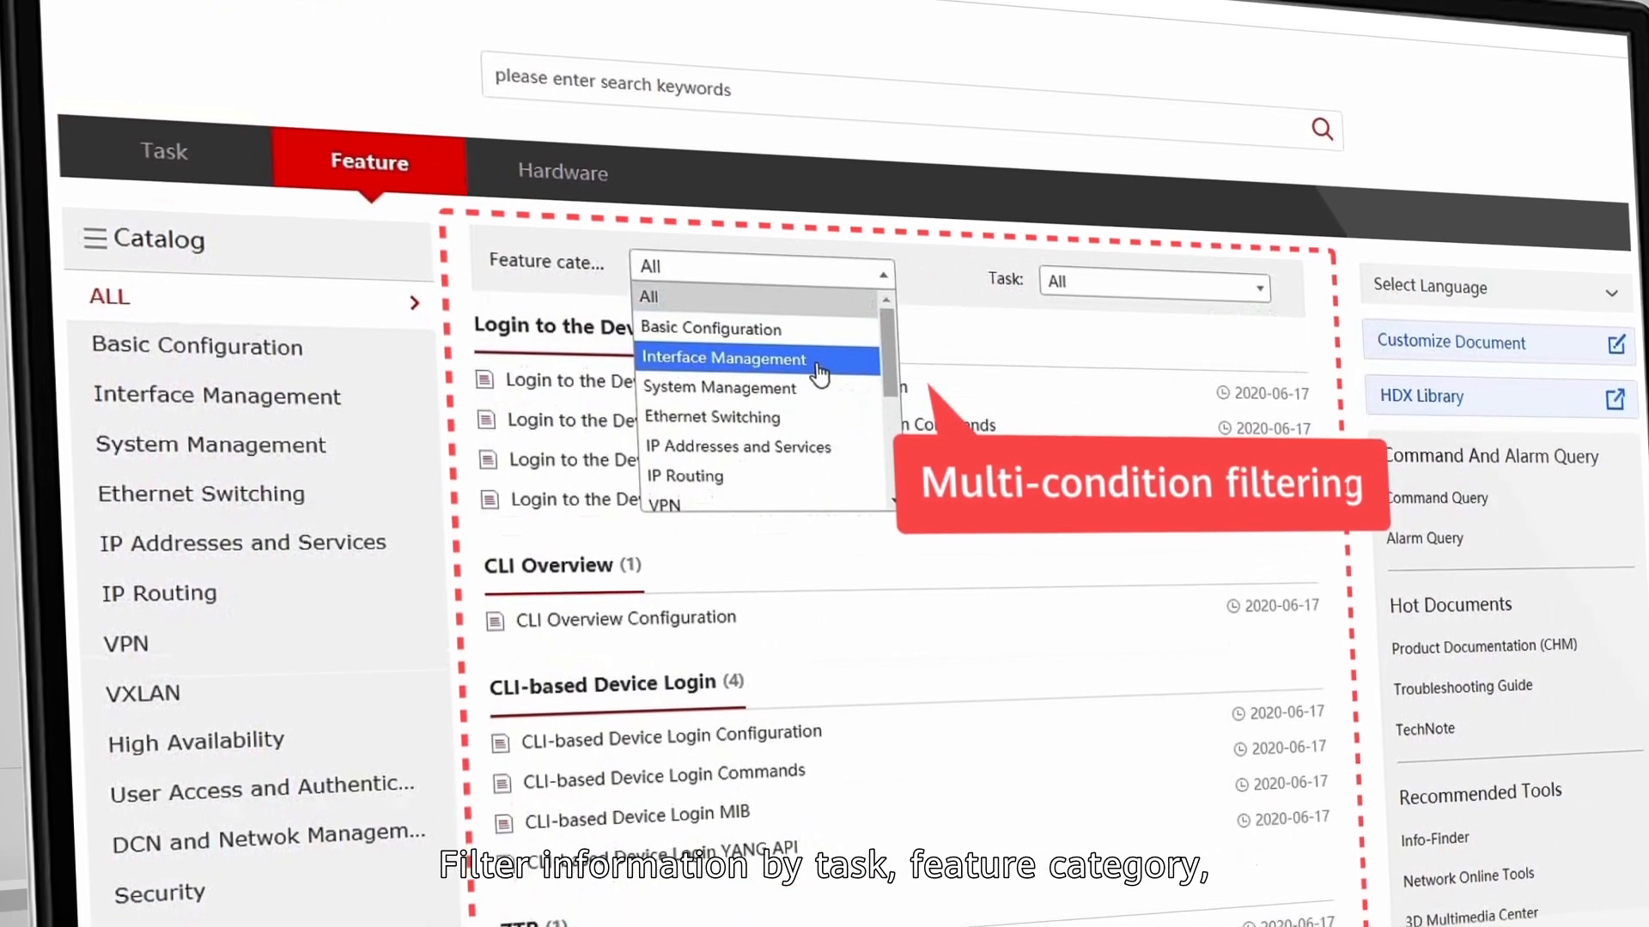
click(562, 170)
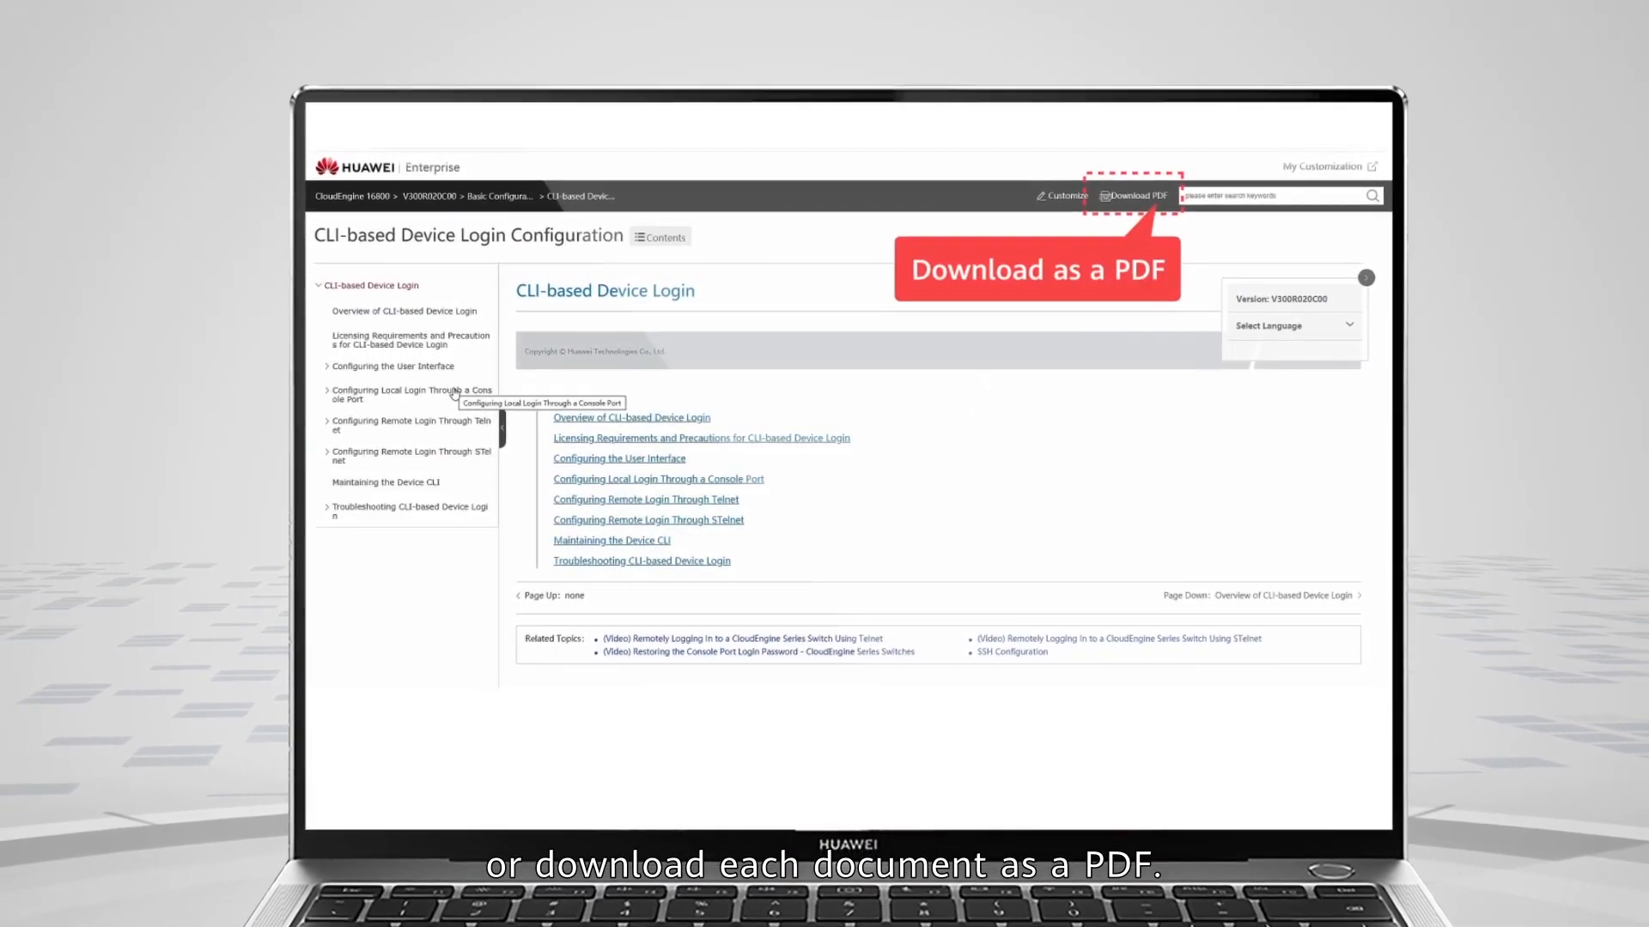
- Read the console-port local login topic's Procedure section, then jump to CLI-based Device Login Commands
click(410, 395)
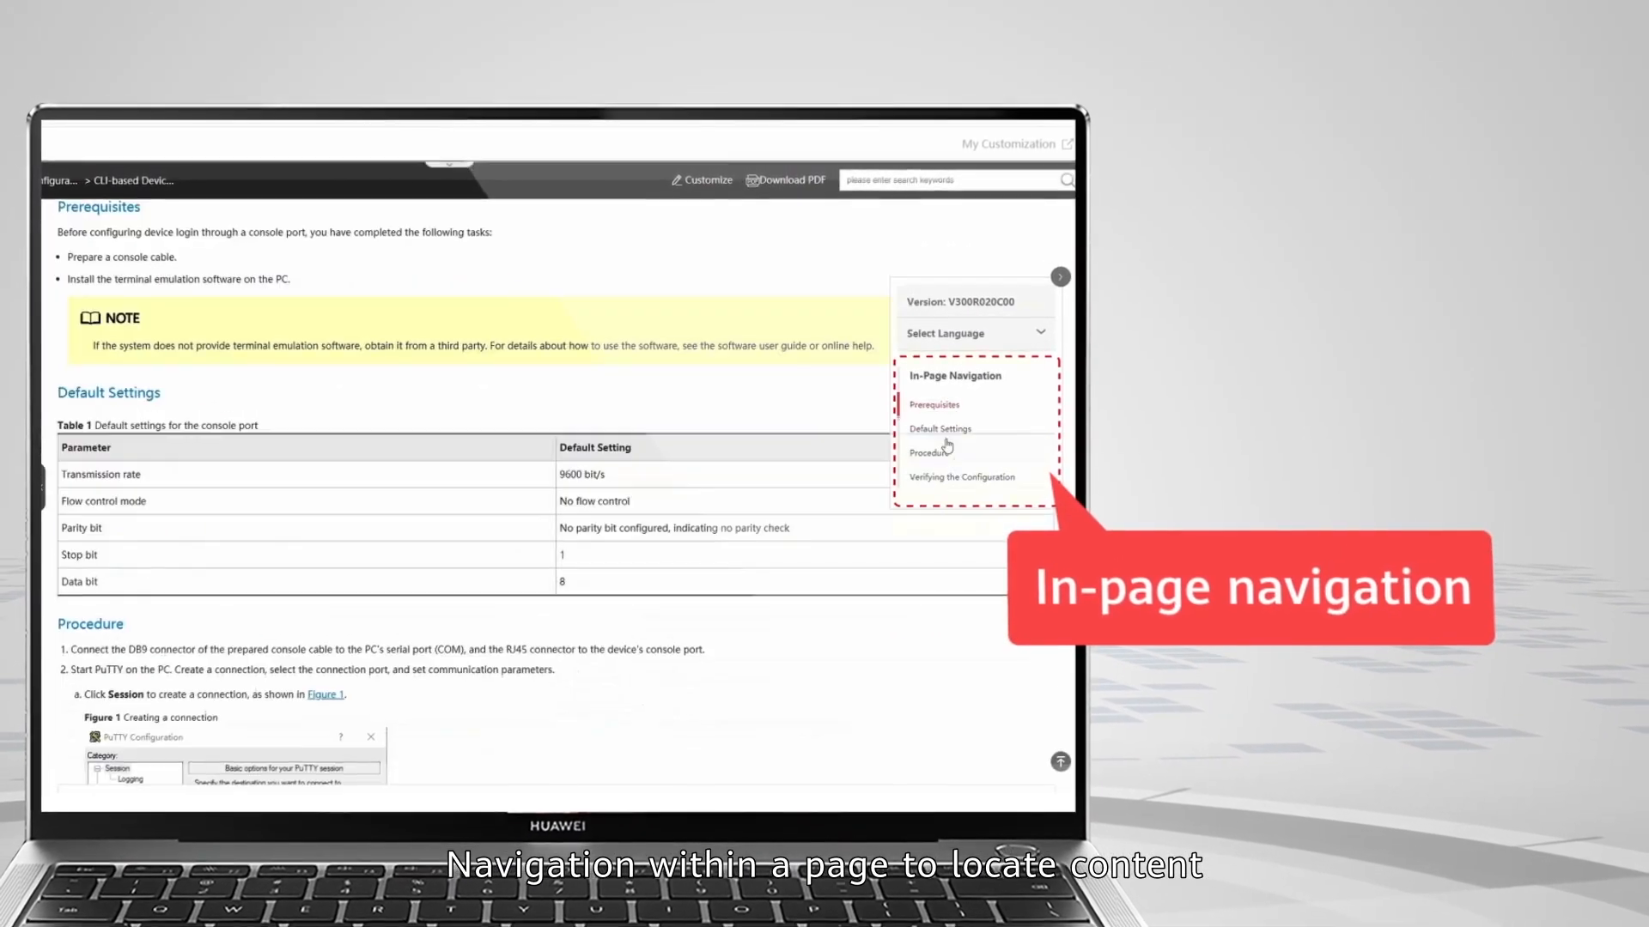
click(926, 452)
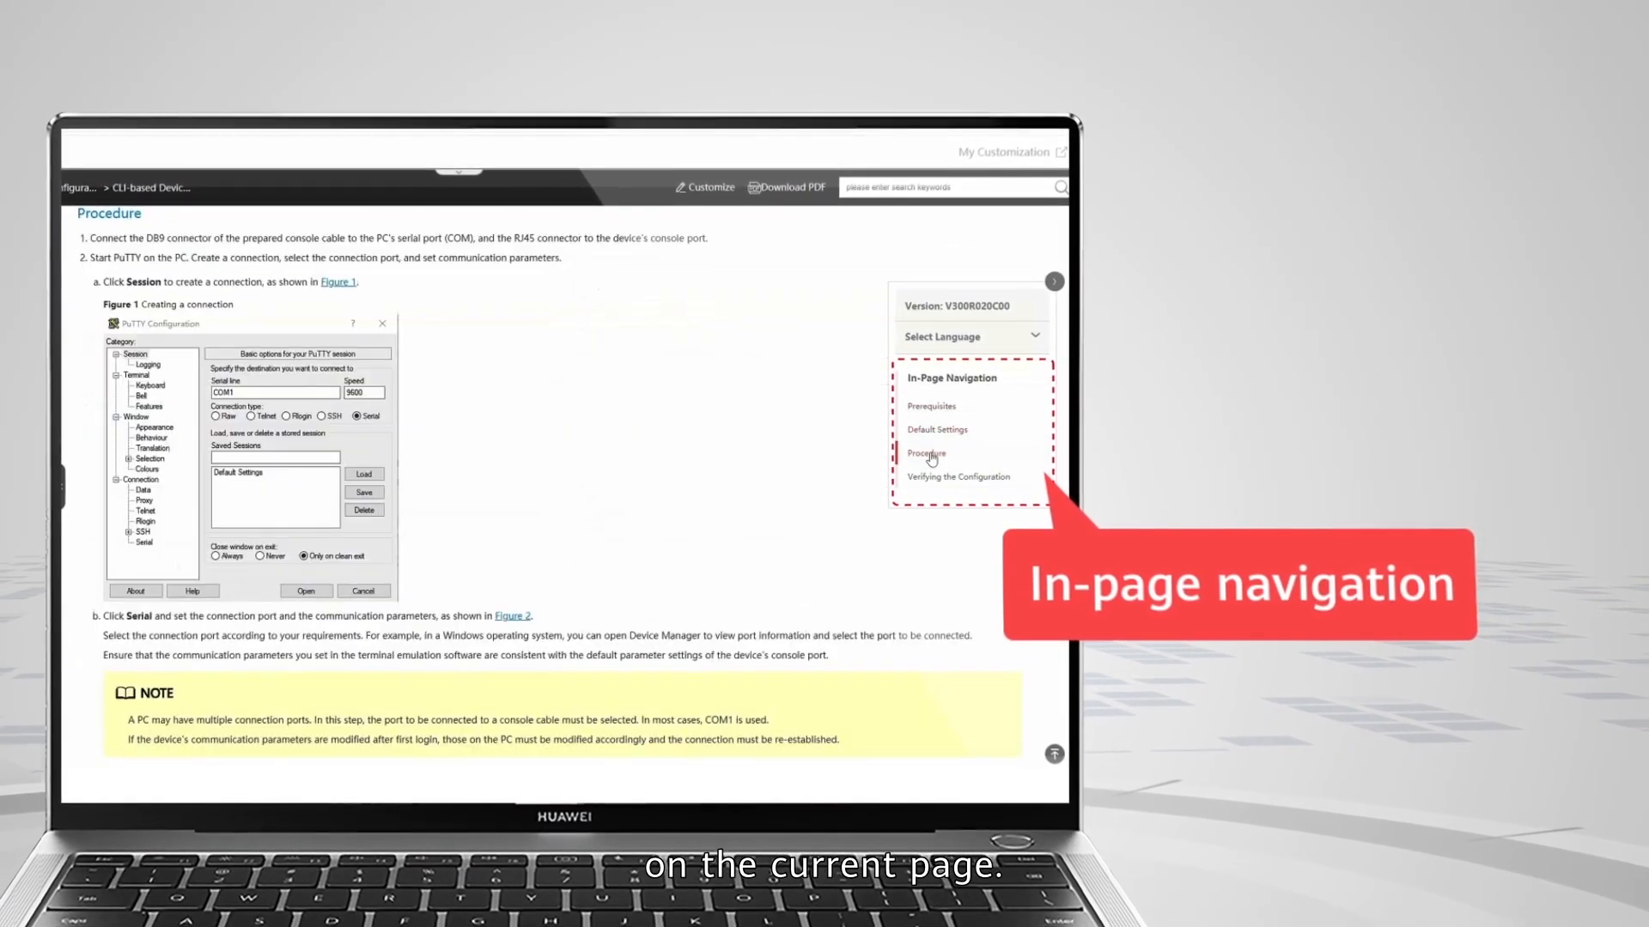
scroll(down, 3)
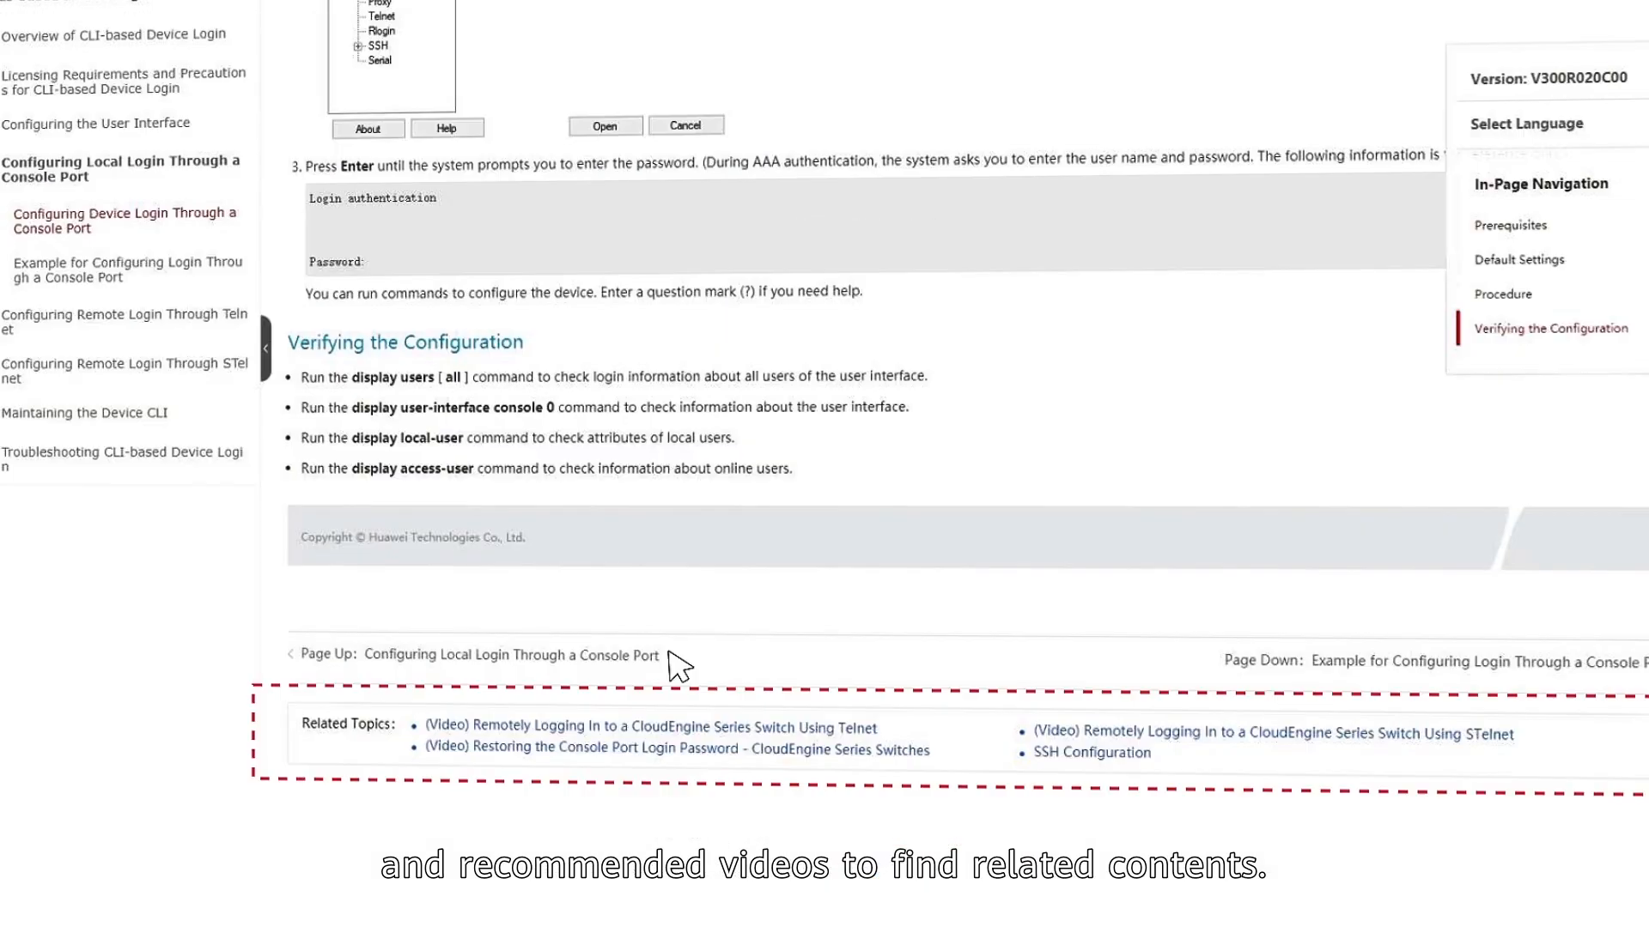
click(1094, 752)
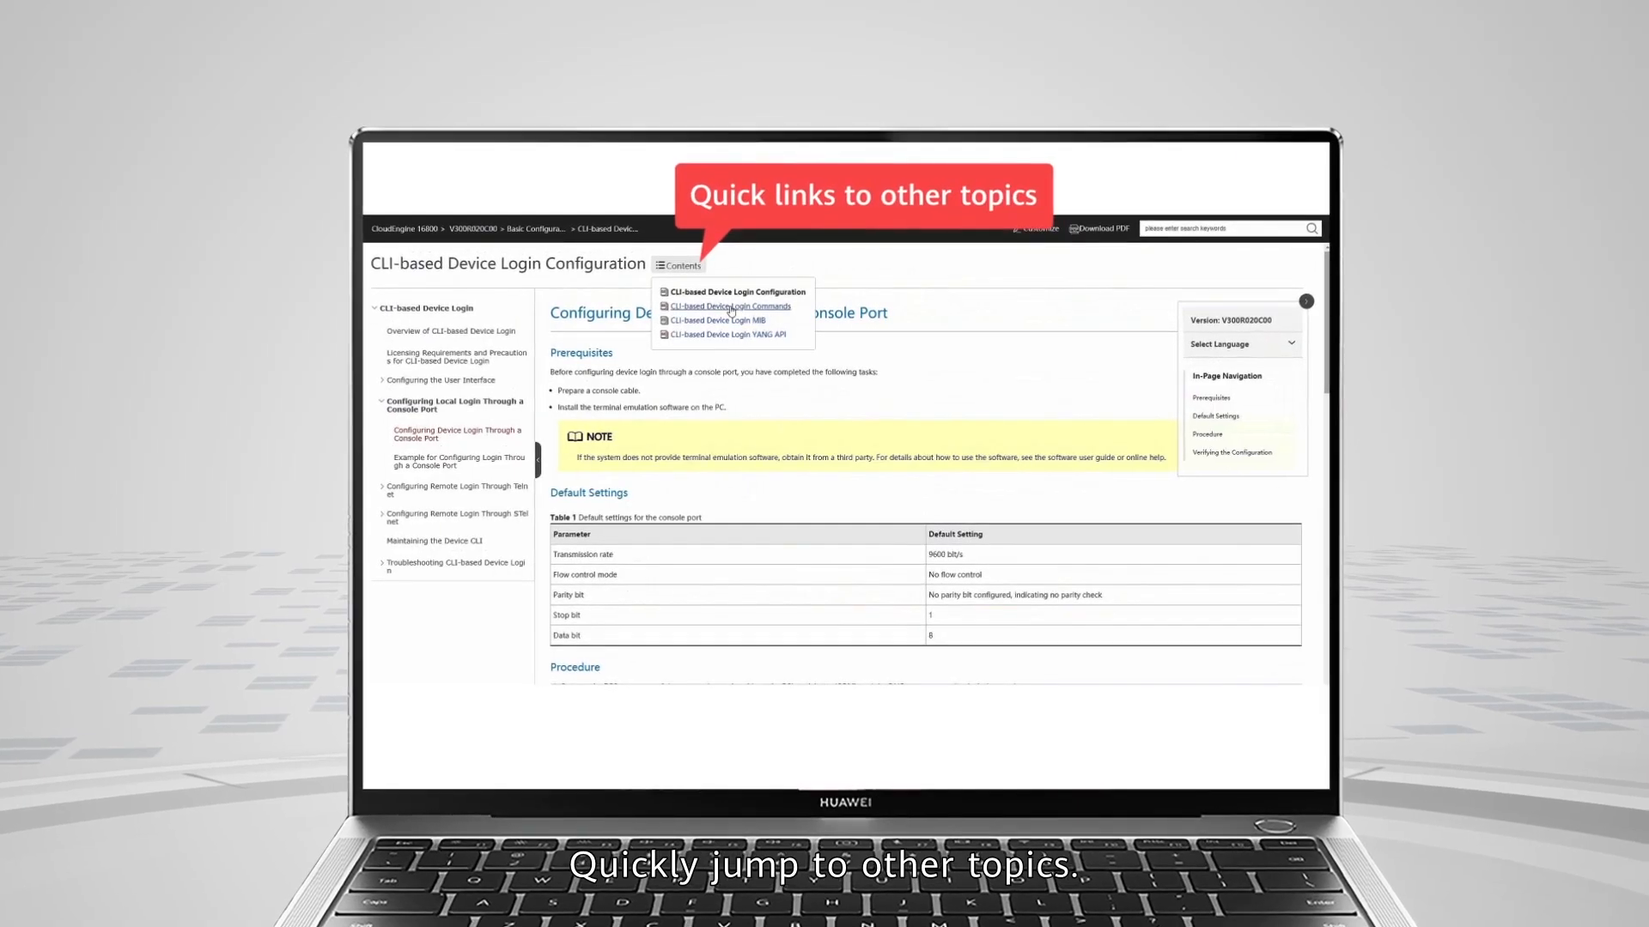
click(730, 306)
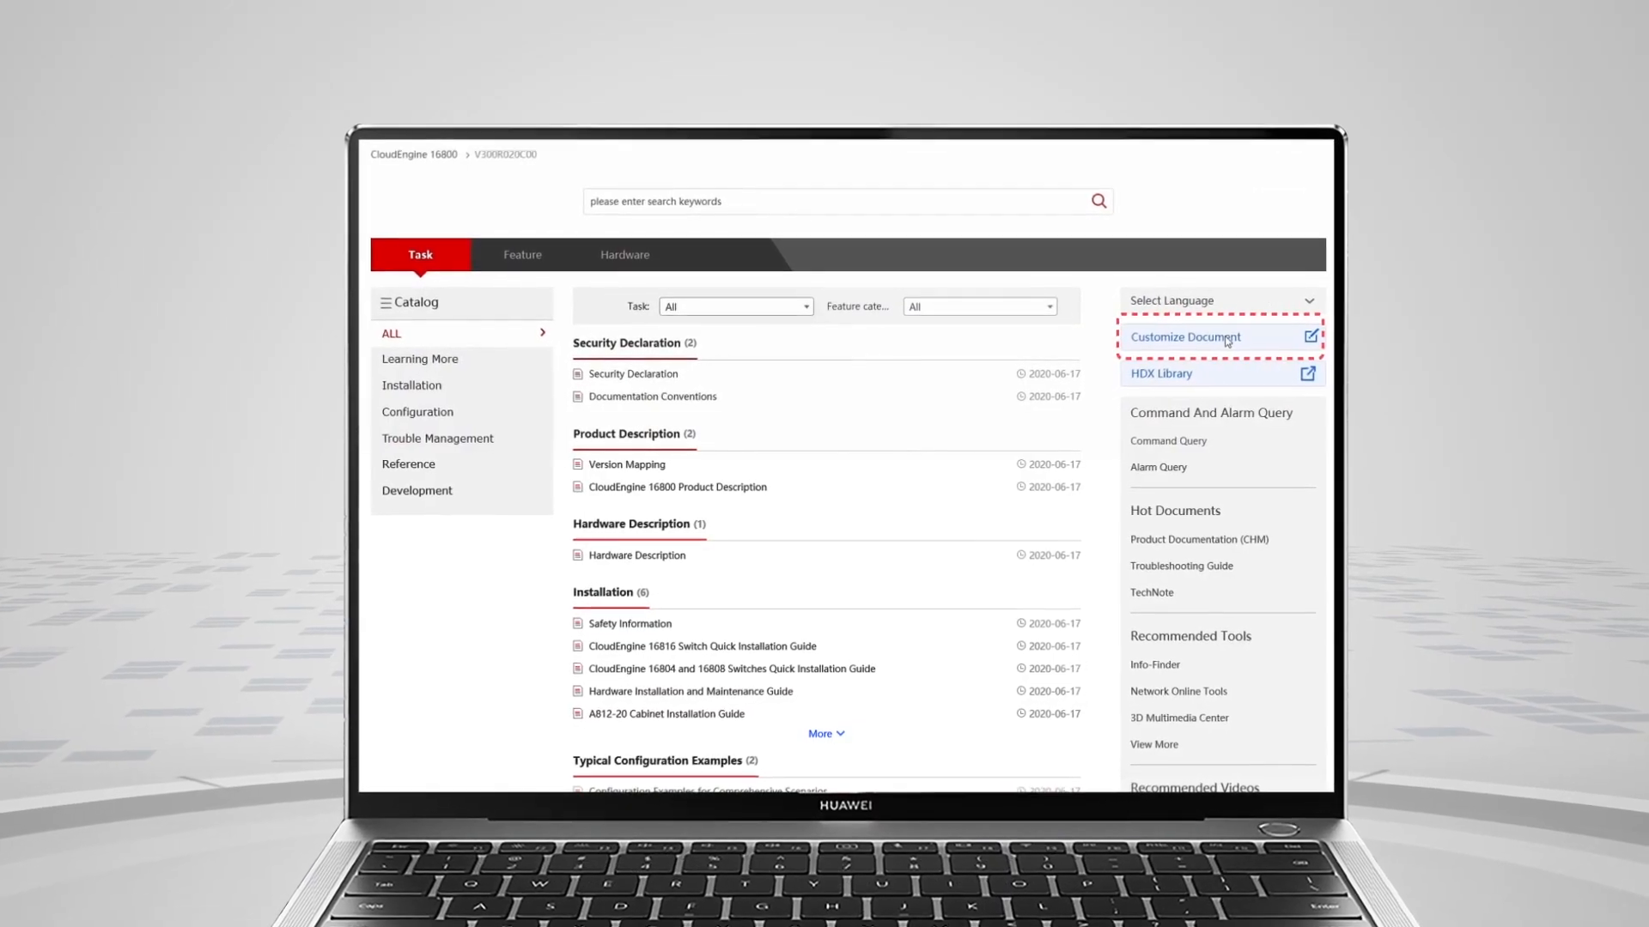
- Customize a manual with Interface Management and Ethernet Switching chapters, removing System Management Configuration
click(1187, 336)
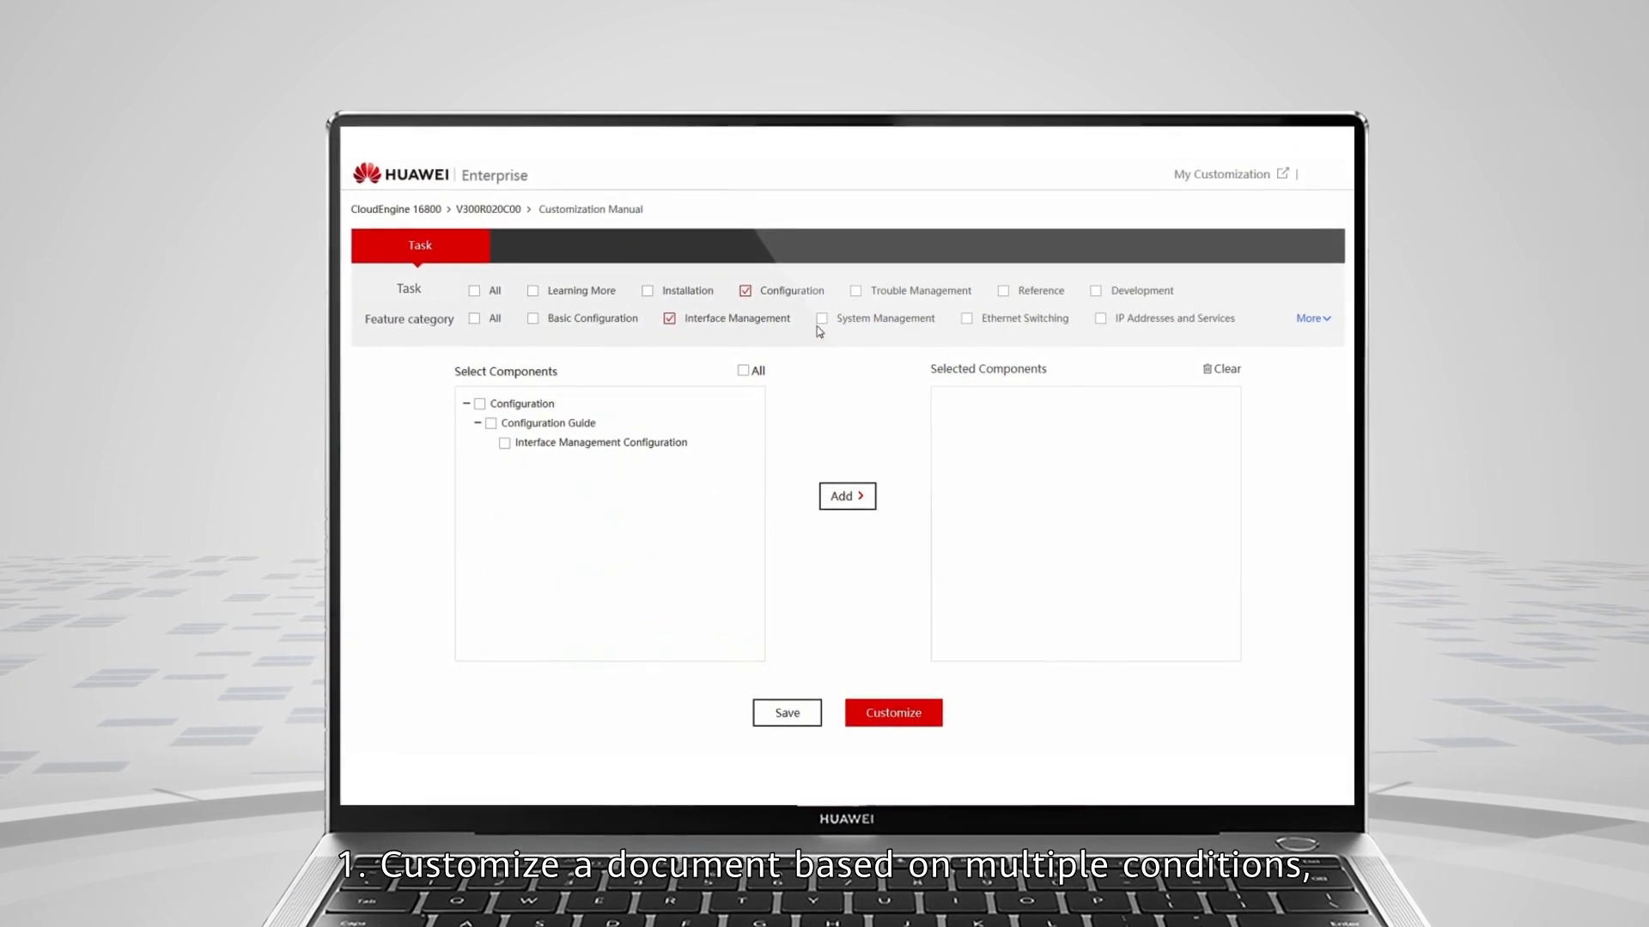
click(966, 318)
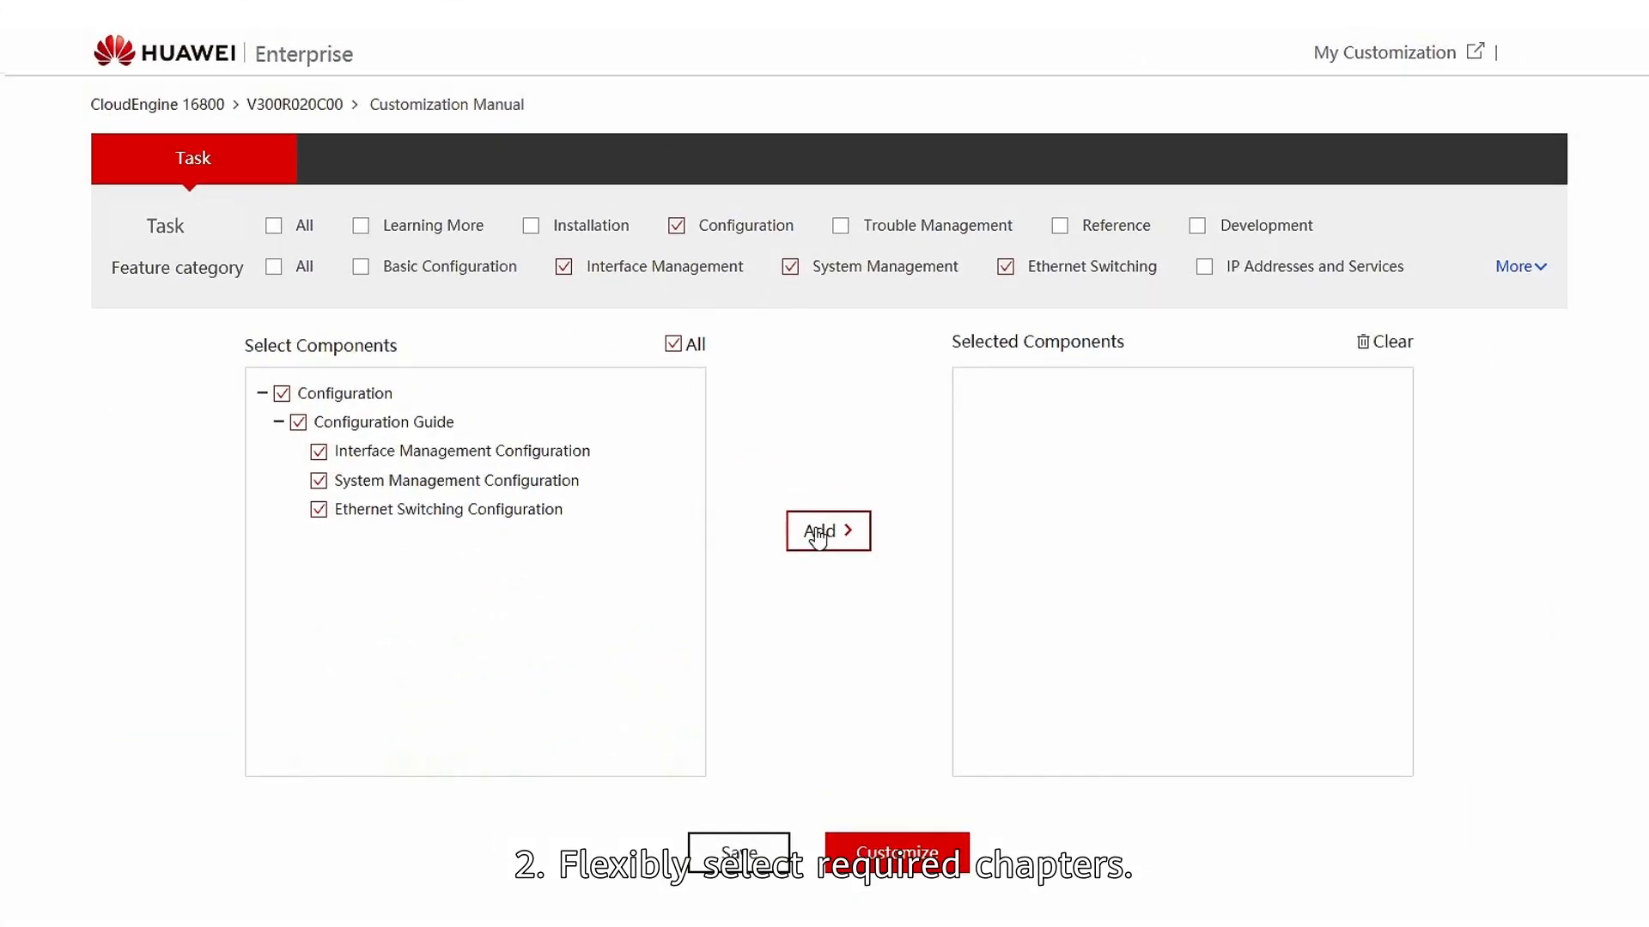
click(828, 530)
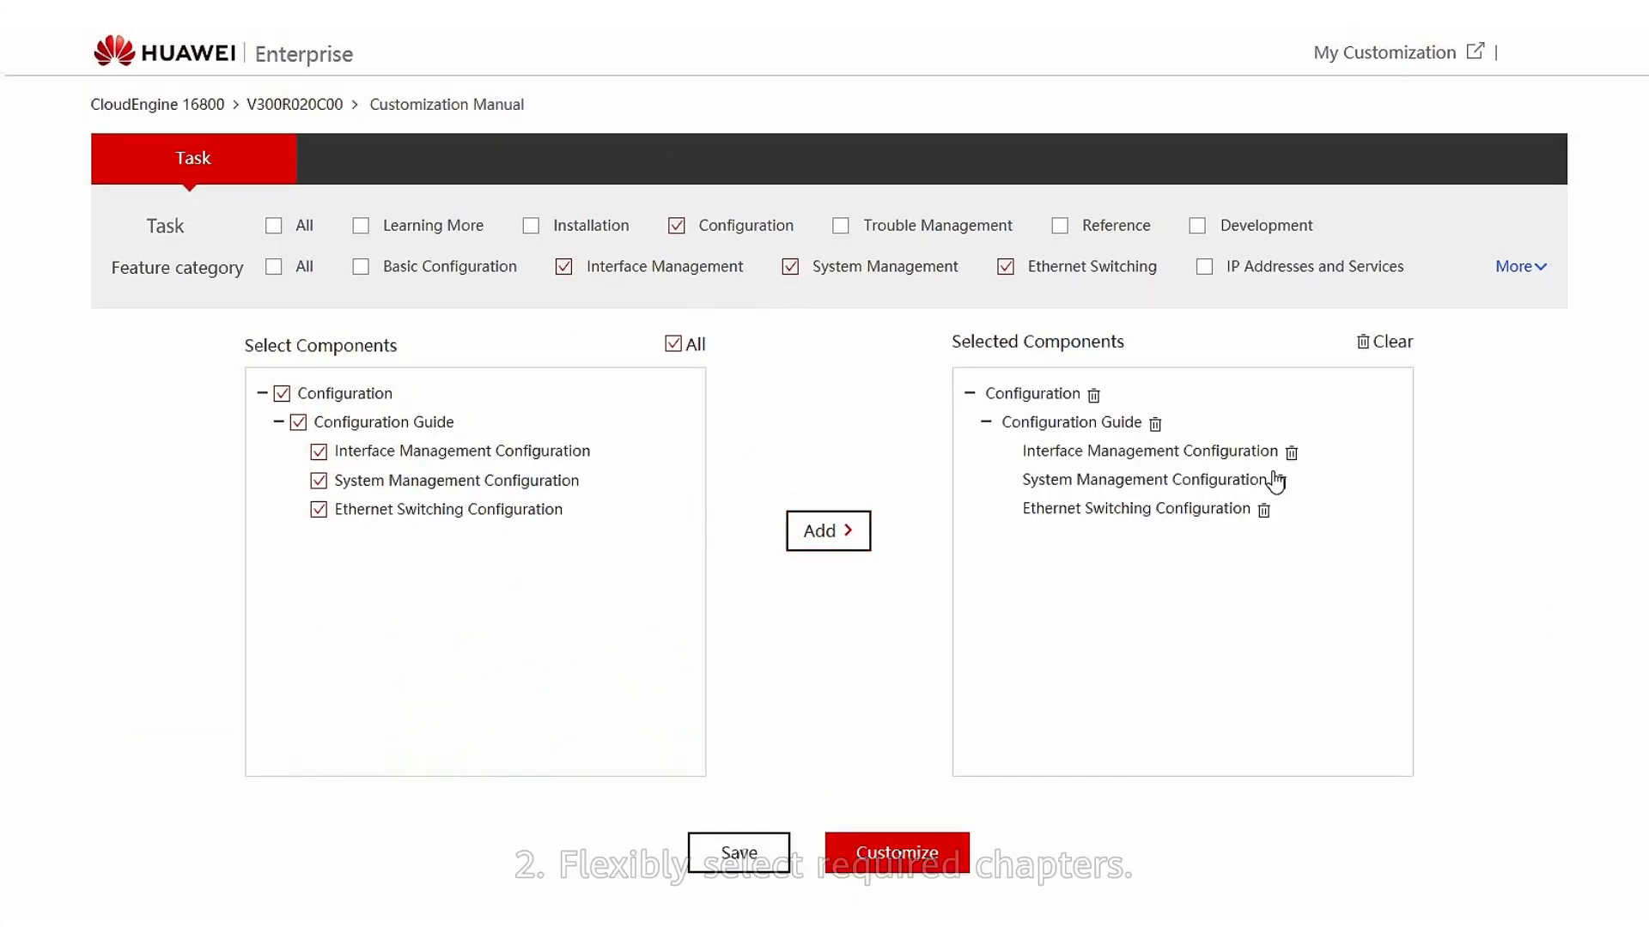
click(1291, 479)
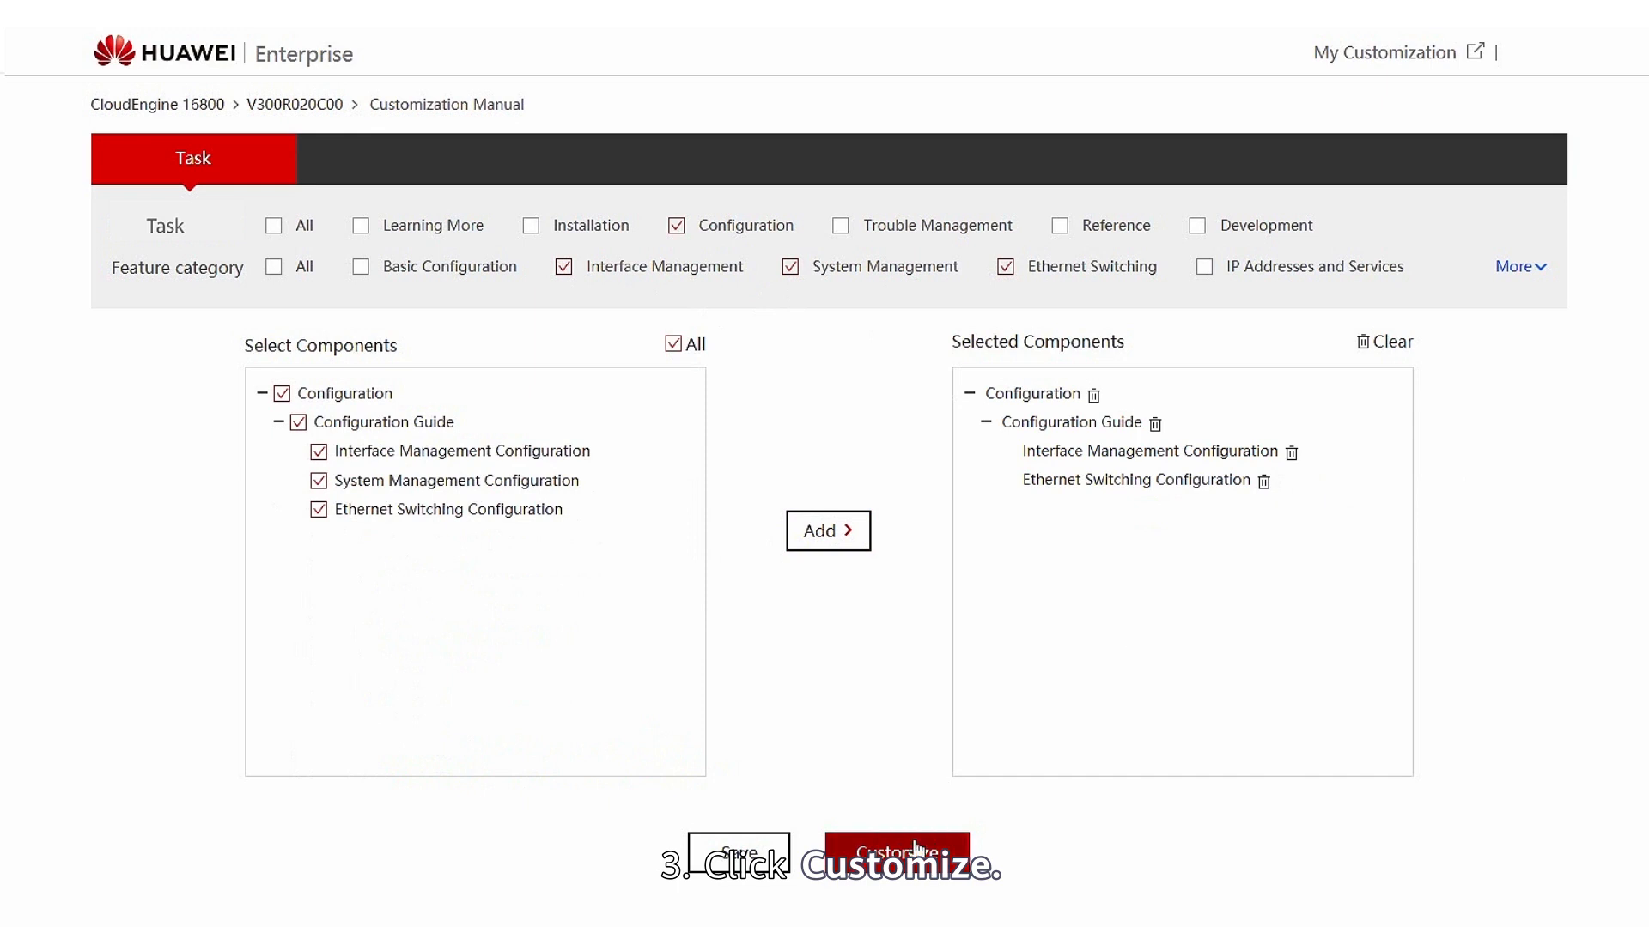
click(896, 852)
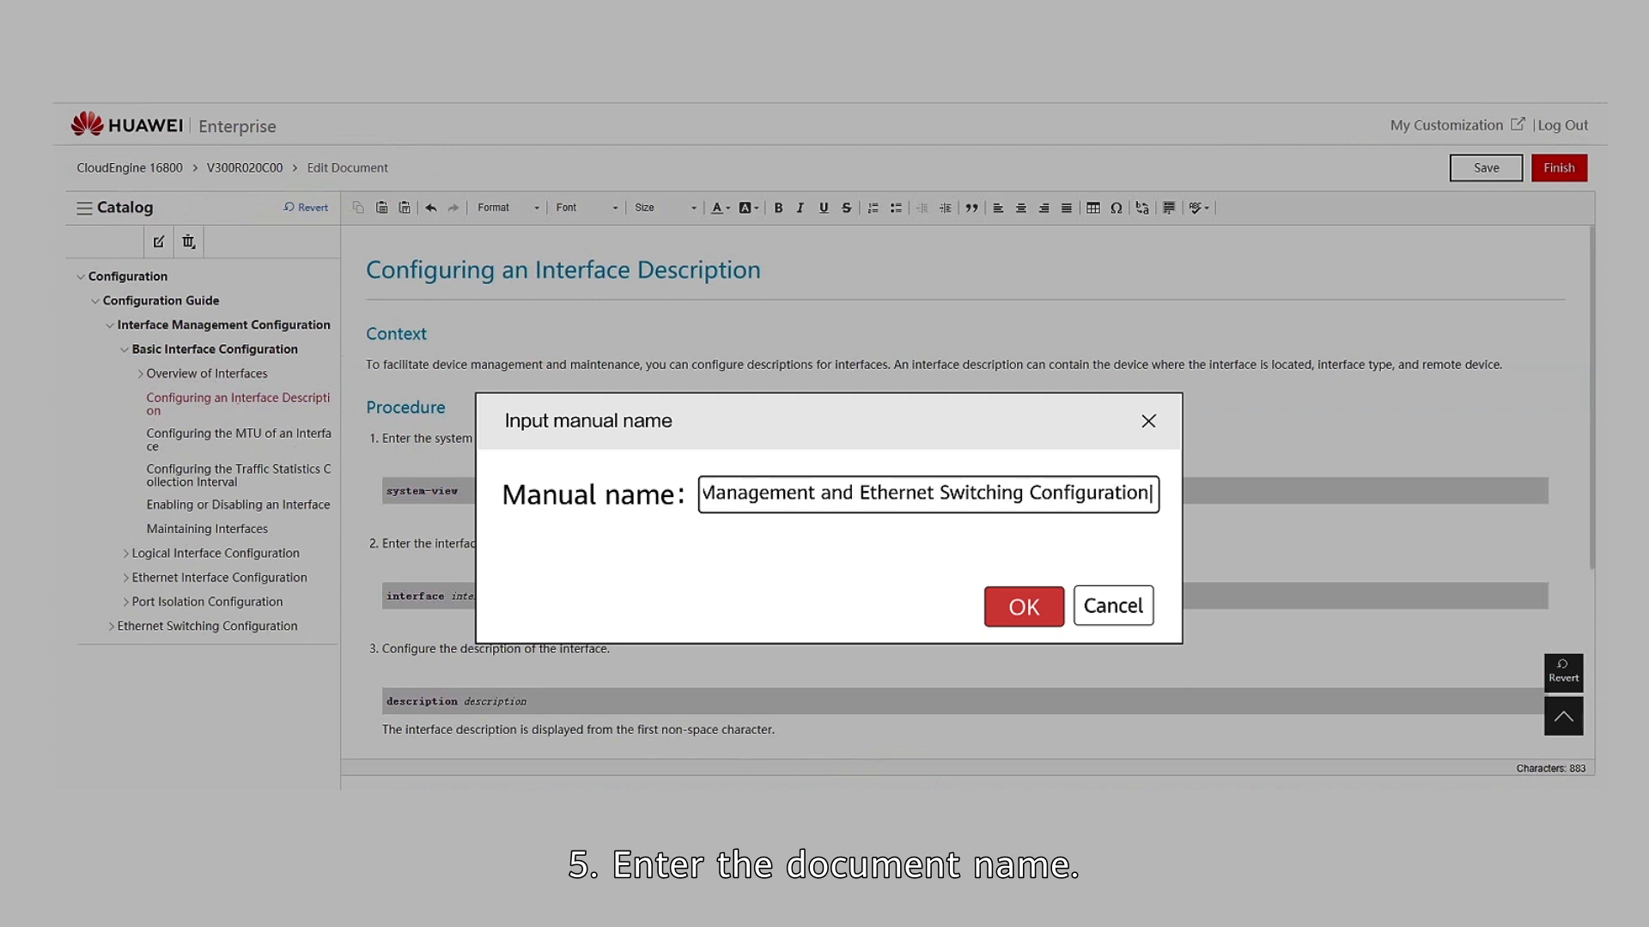
- Confirm the name 'Interface Management and Ethernet Switching Configuration' and download the manual as PDF
click(1022, 606)
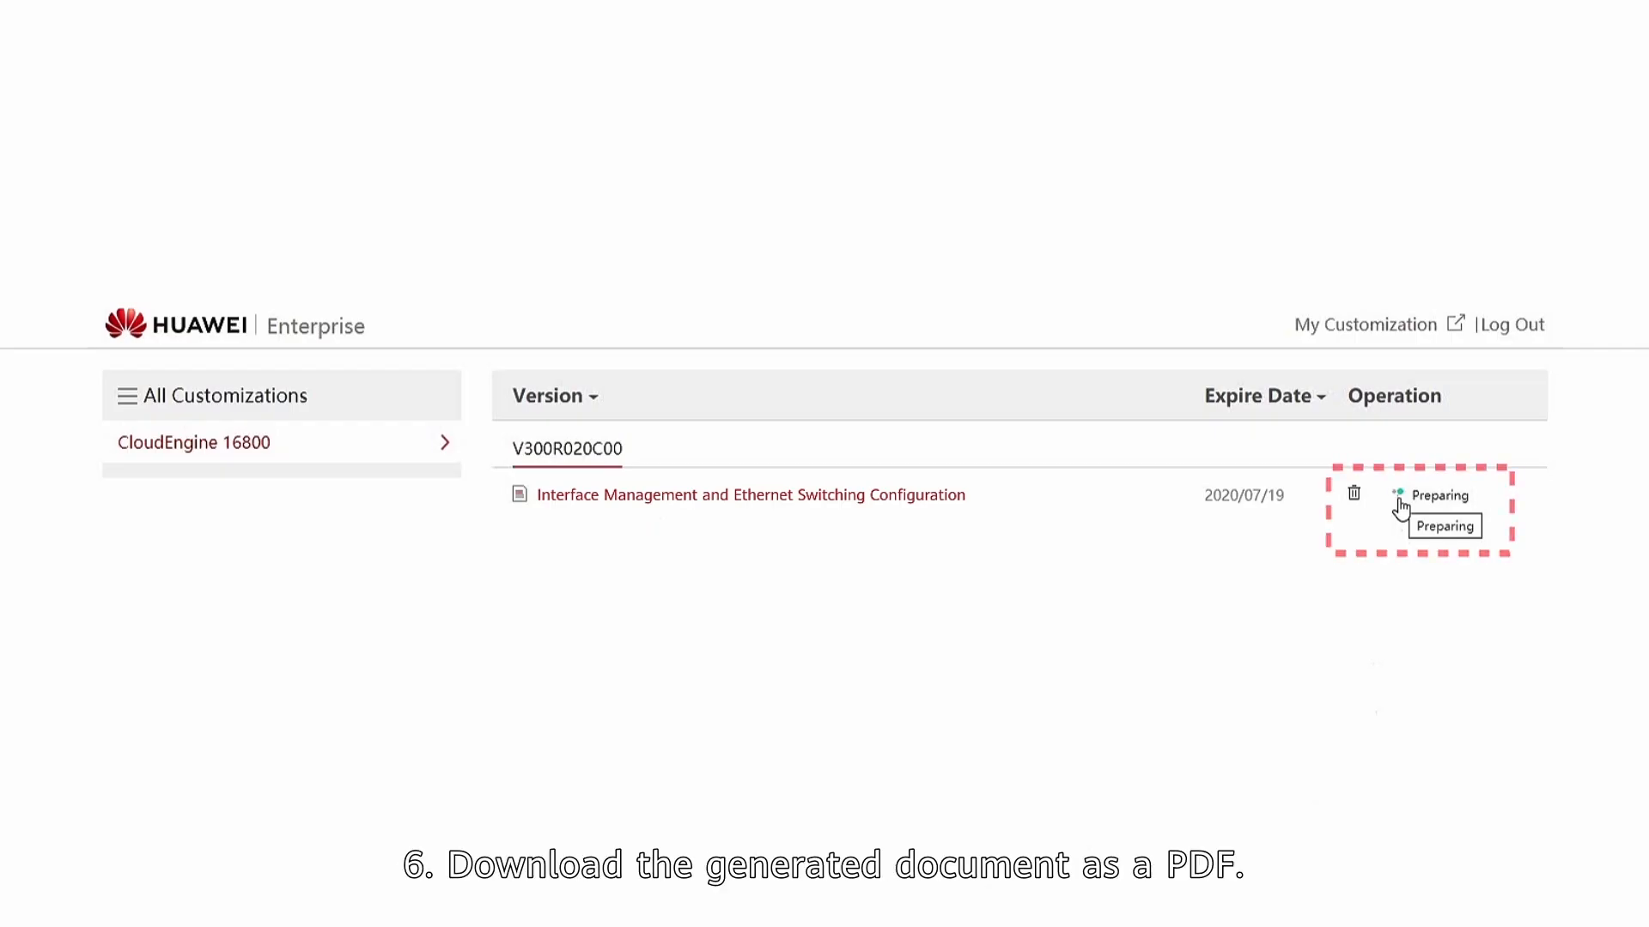
click(1442, 494)
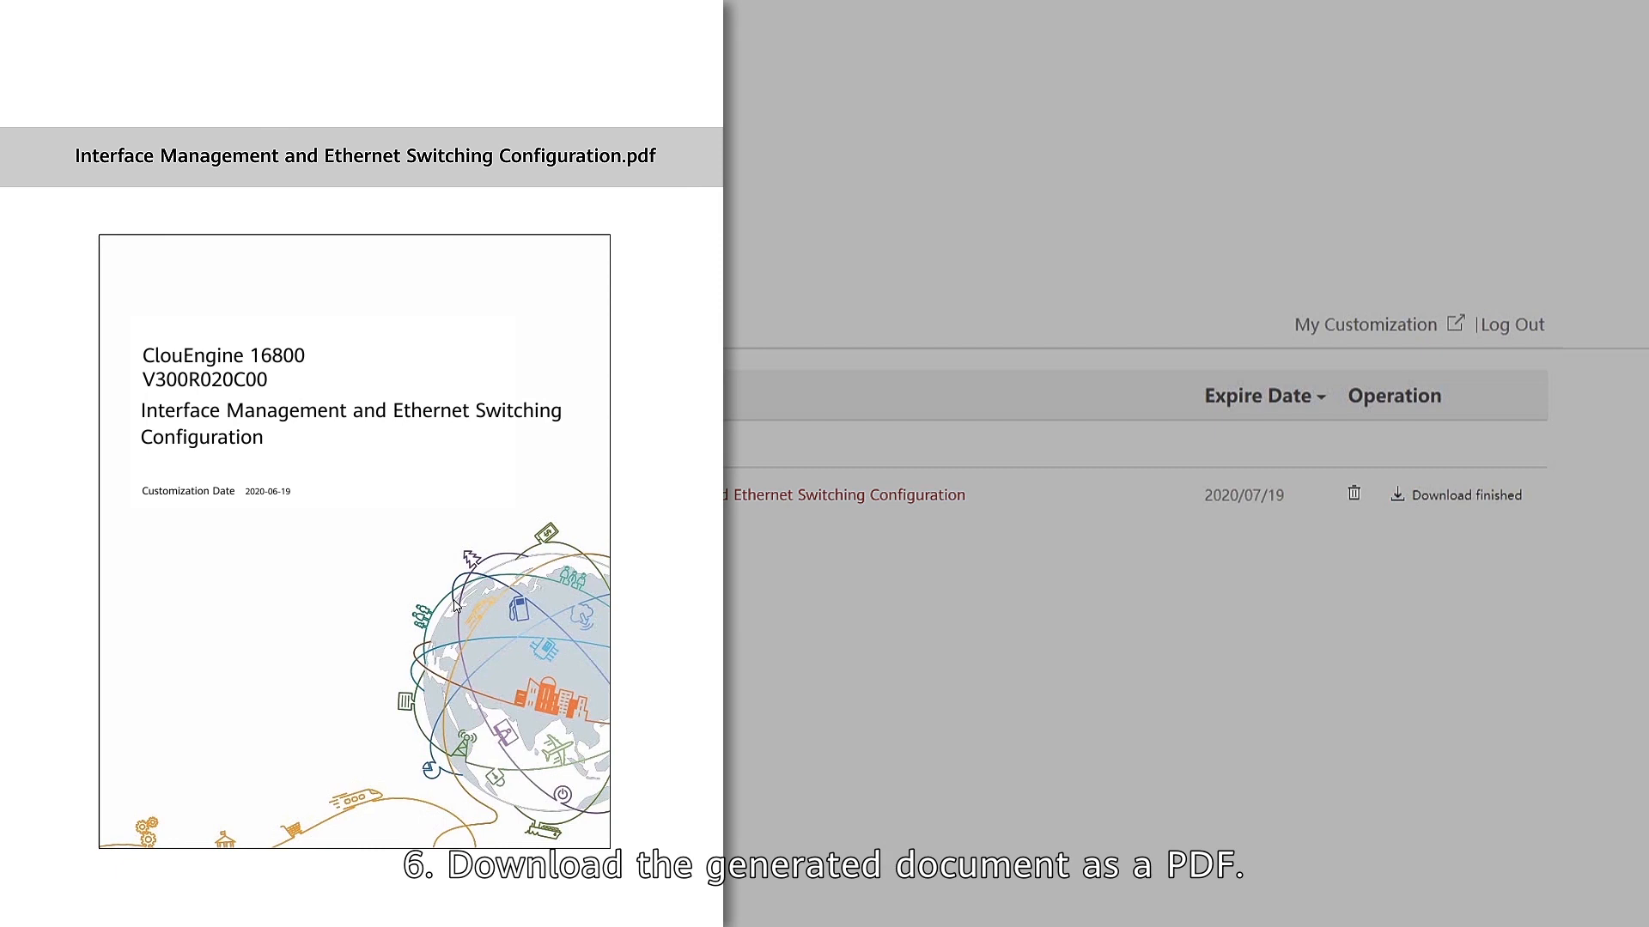